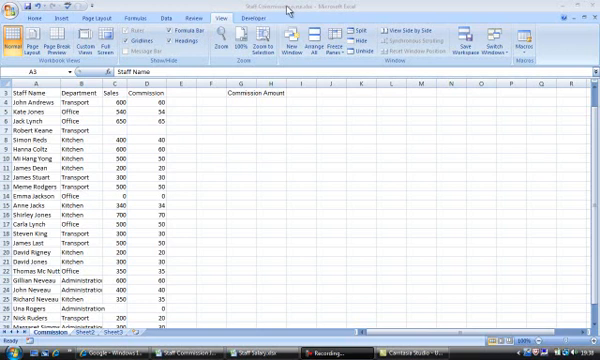
mouse_move(280, 18)
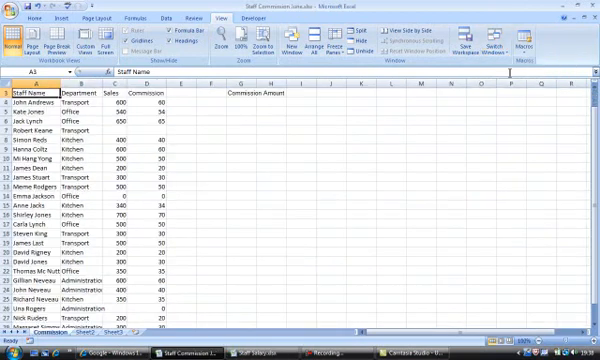
mouse_move(231, 193)
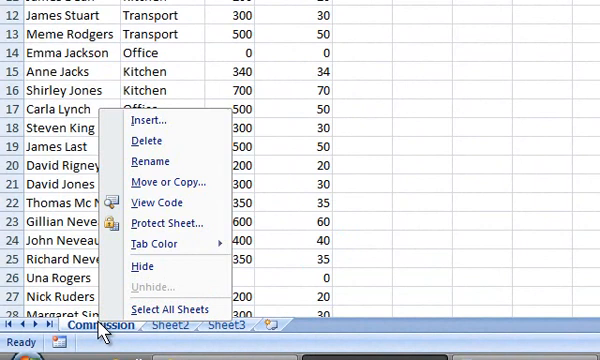
mouse_move(175, 184)
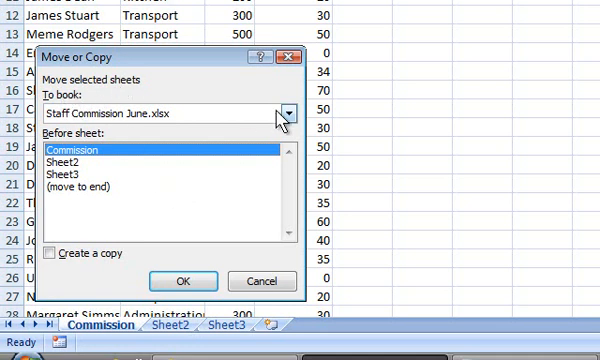
- Copy the Commission sheet into Staff Salary.xlsx before Sheet2 with Create a copy ticked
click(289, 110)
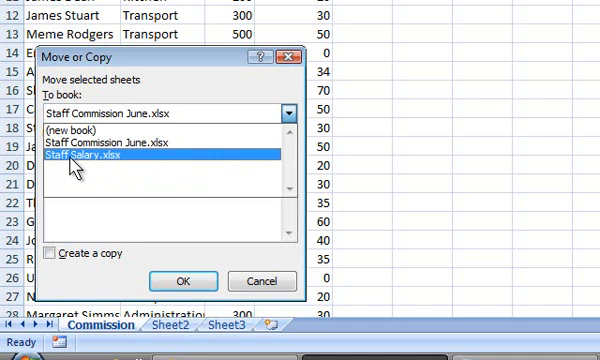
click(90, 160)
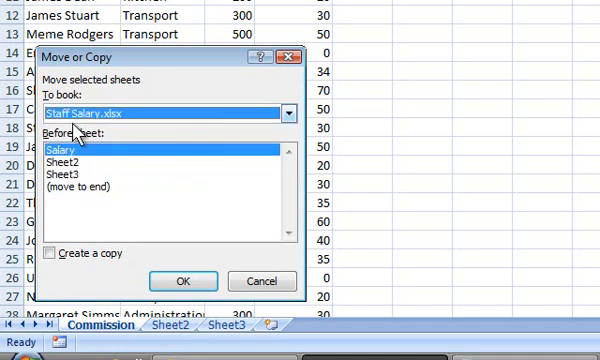
mouse_move(78, 170)
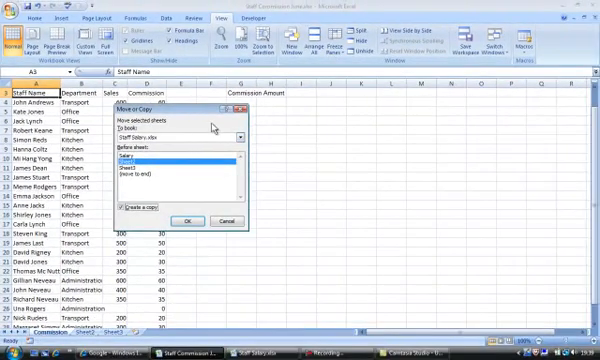
click(235, 128)
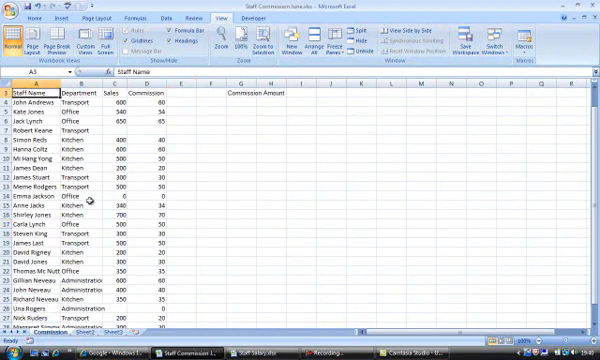
- Show the Switch Windows list of open workbooks, Staff Salary and Staff Commission June
click(517, 42)
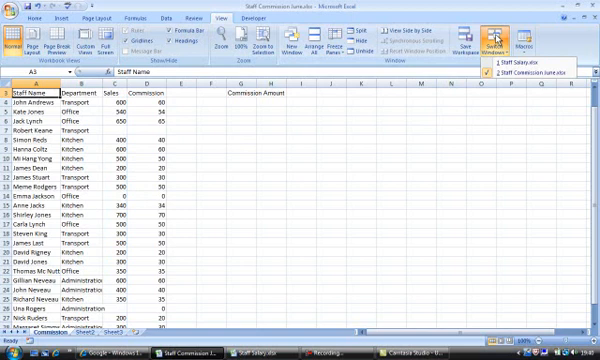